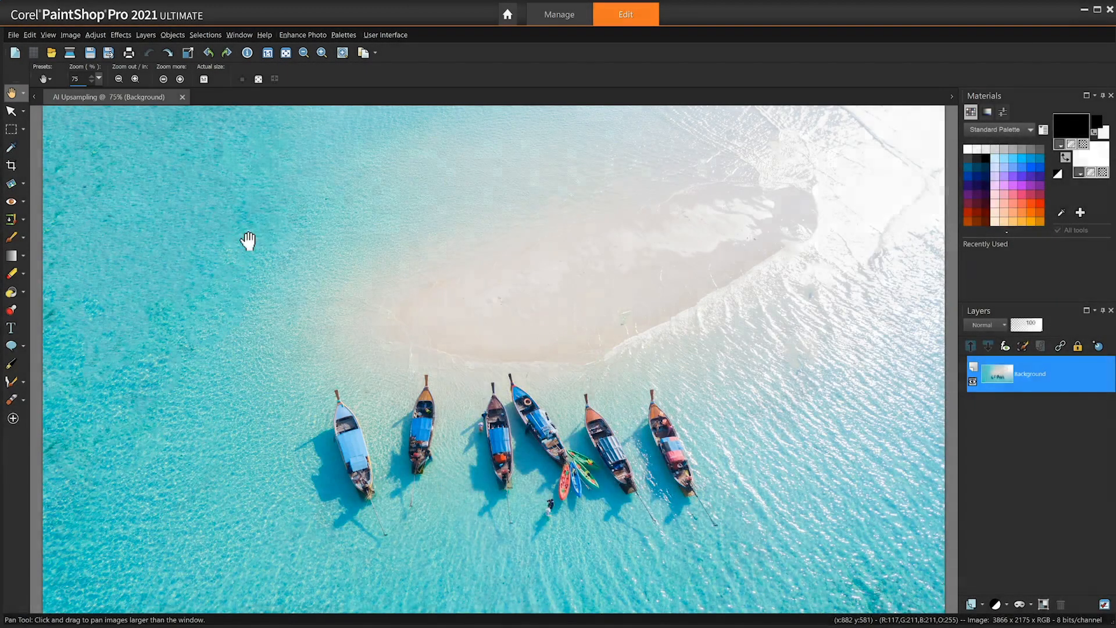
- Crop the aerial beach photo to the four right-hand boats (1078 × 678 px)
{"action": "left_click", "coordinate": [12, 165]}
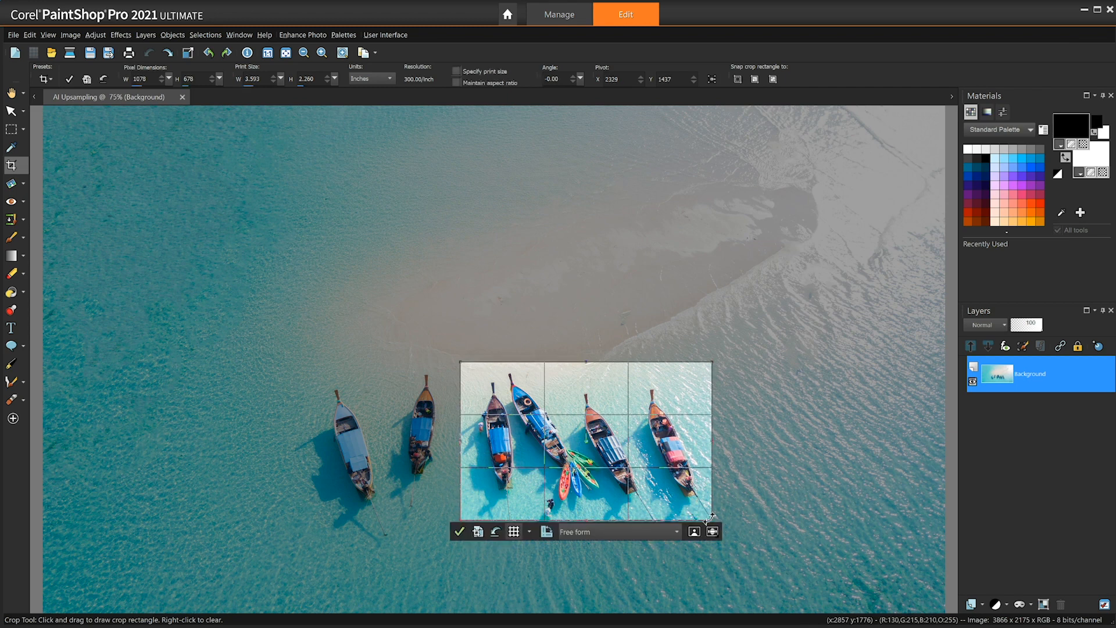
{"action": "left_click", "coordinate": [459, 531]}
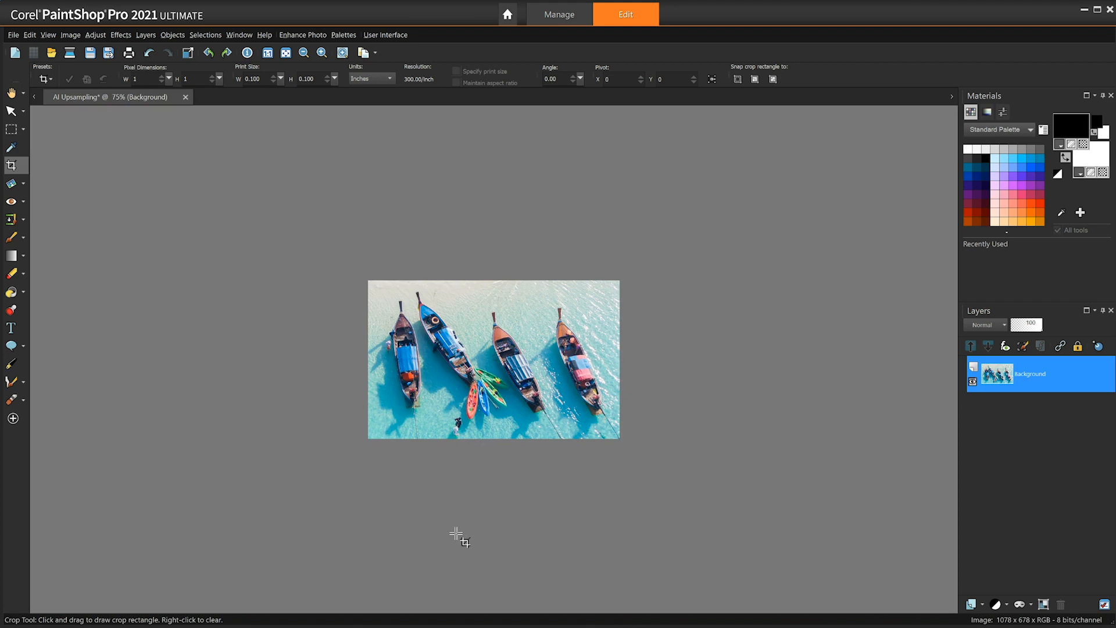
{"action": "mouse_move", "coordinate": [197, 174]}
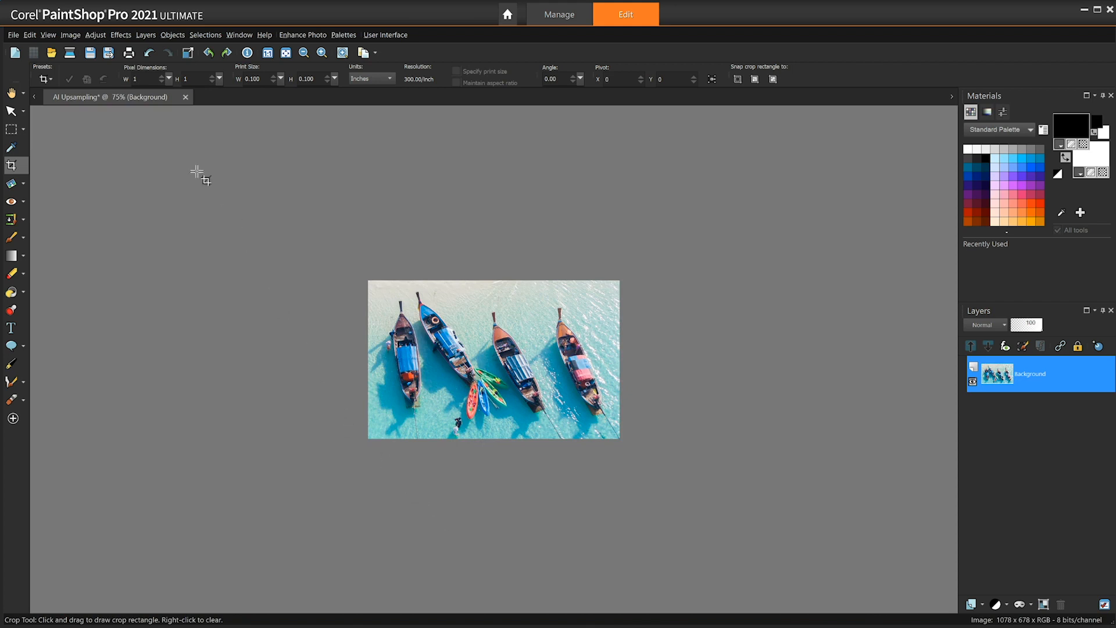
- Resize to width 3000 with AI-Powered resampling, light noise reduction and GPU acceleration
{"action": "left_click", "coordinate": [70, 35]}
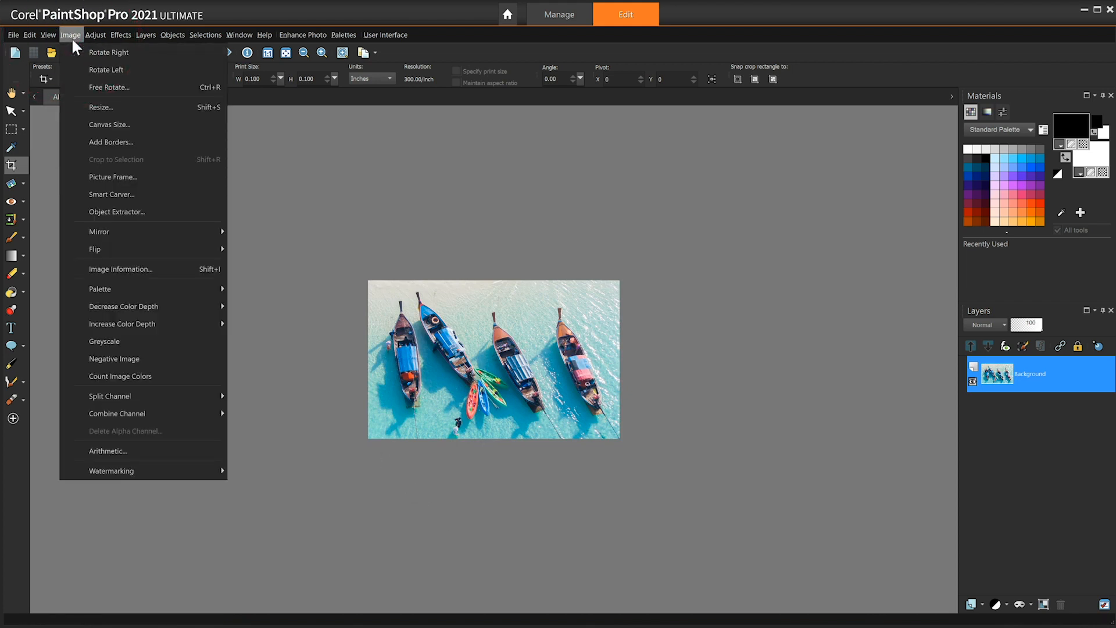
{"action": "left_click", "coordinate": [101, 106]}
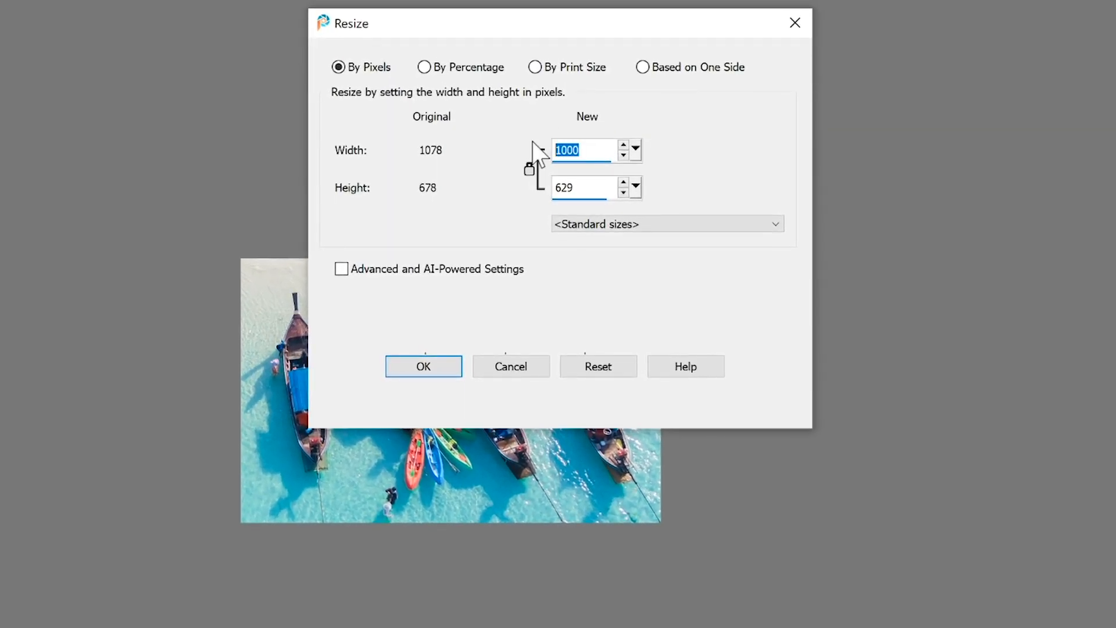
{"action": "type", "text": "3000"}
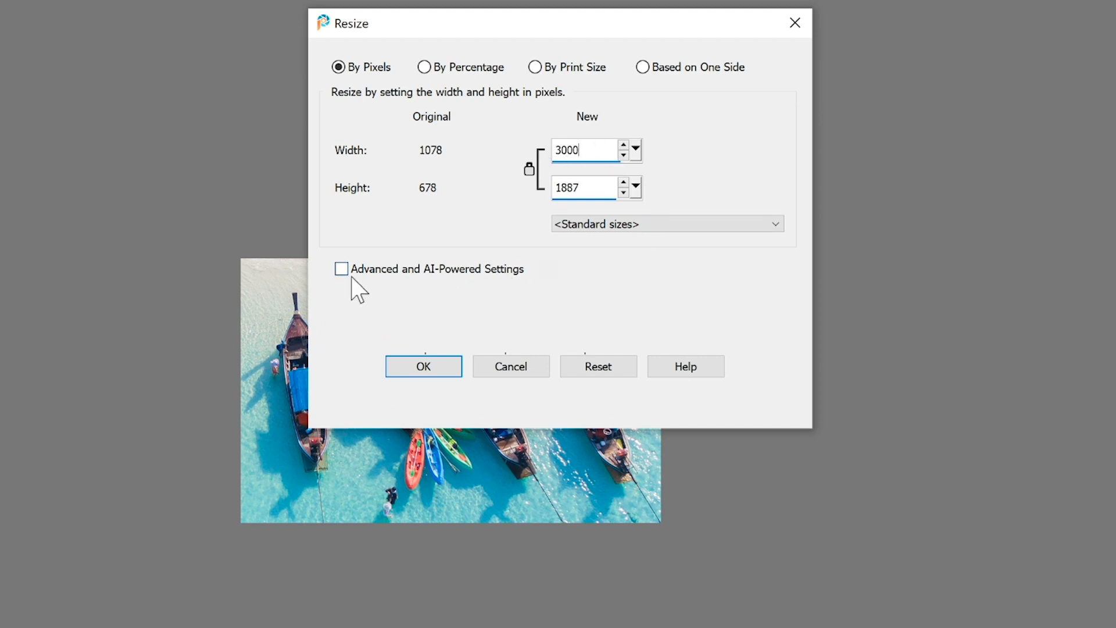
{"action": "left_click", "coordinate": [342, 269]}
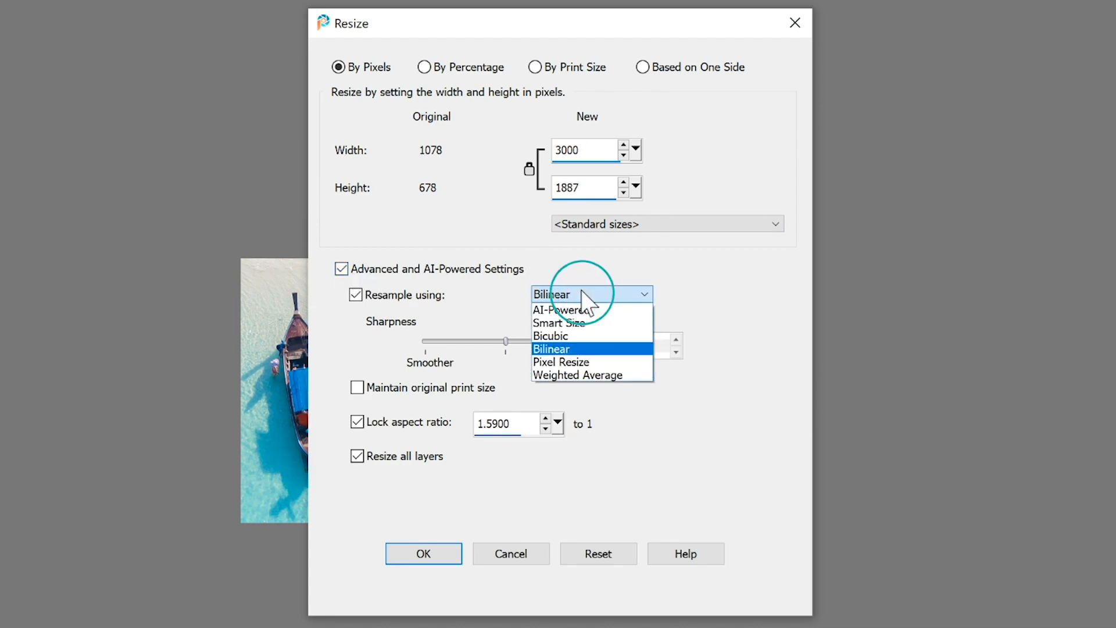
{"action": "left_click", "coordinate": [559, 309]}
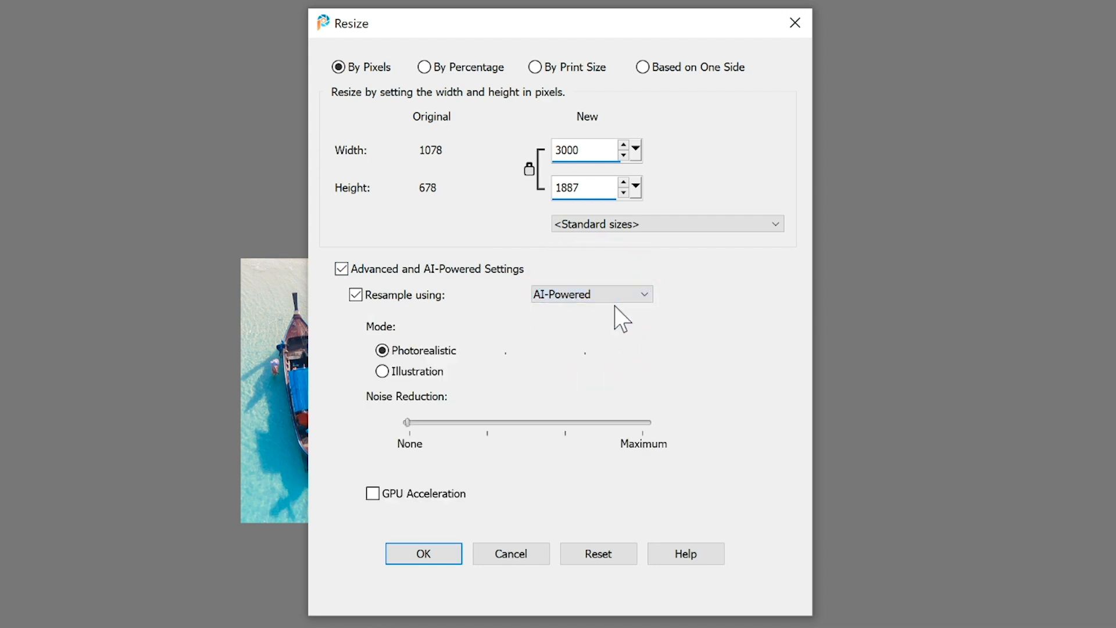
{"action": "mouse_move", "coordinate": [596, 329]}
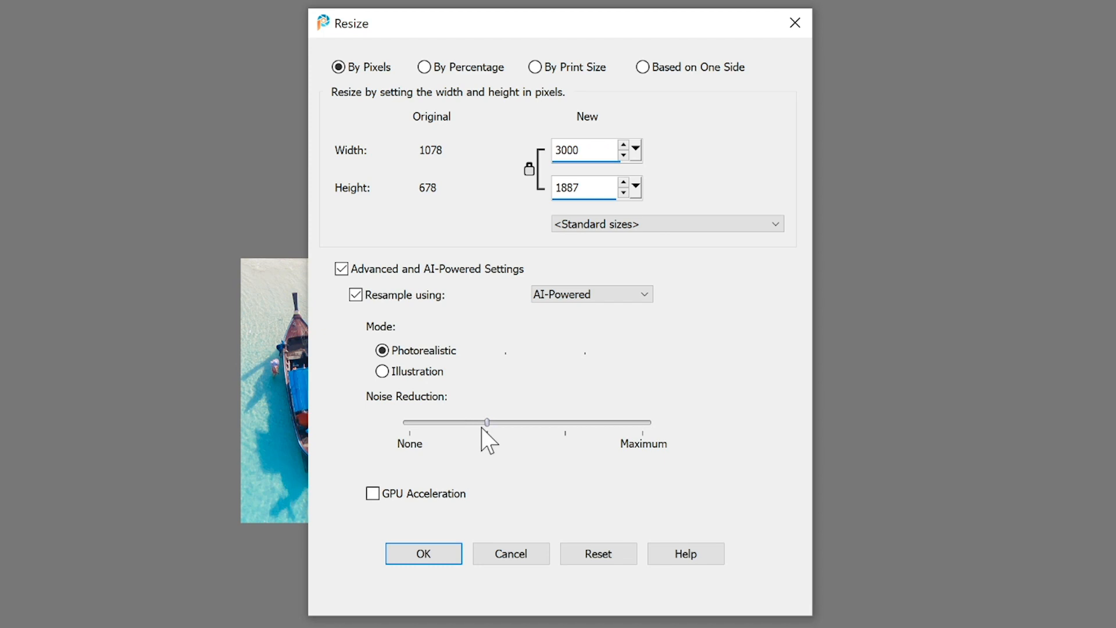
{"action": "mouse_move", "coordinate": [372, 492]}
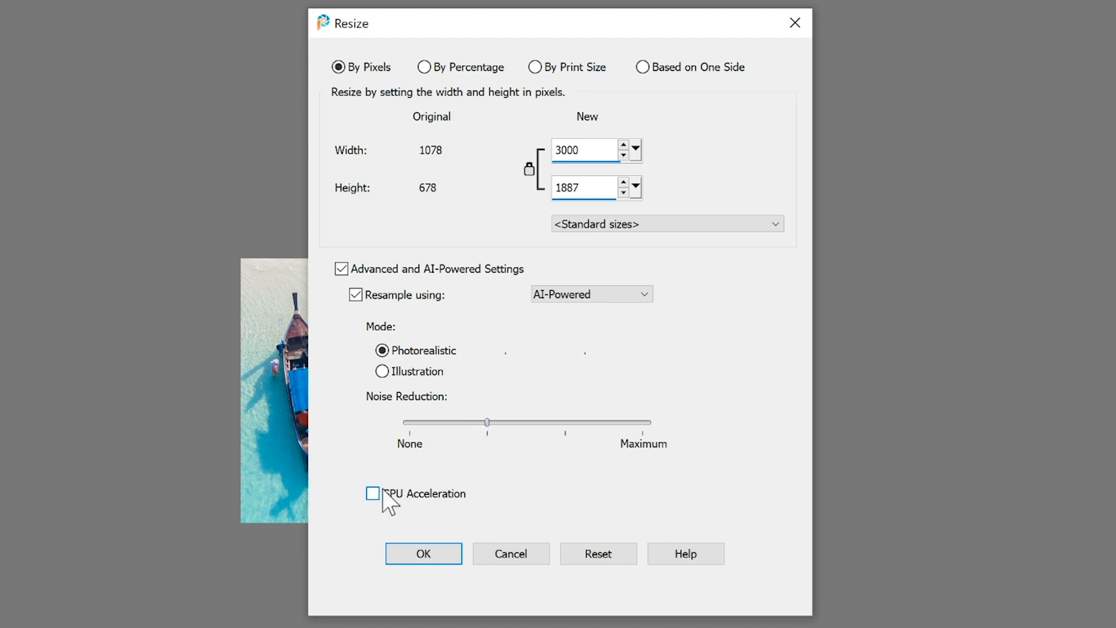
{"action": "left_click", "coordinate": [372, 493]}
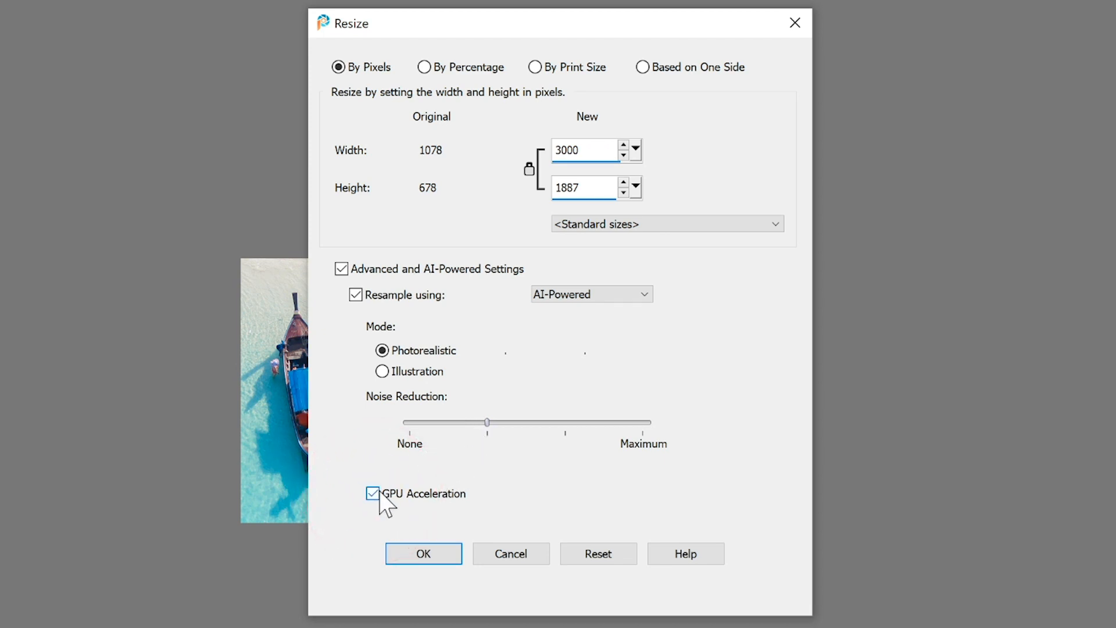
{"action": "left_click", "coordinate": [423, 554]}
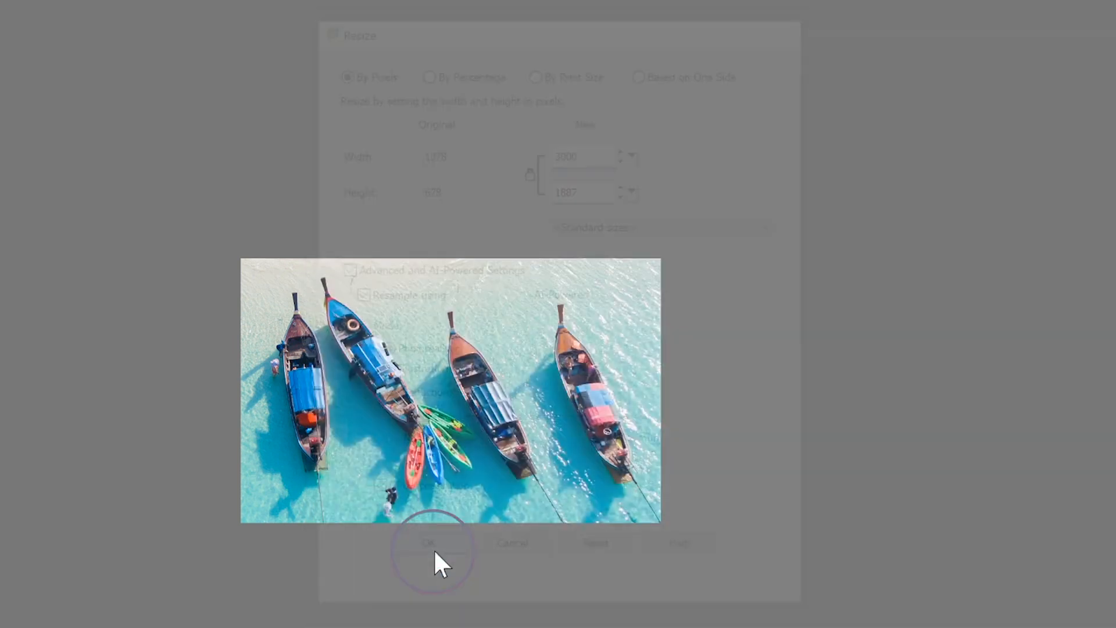
{"action": "left_click", "coordinate": [427, 542]}
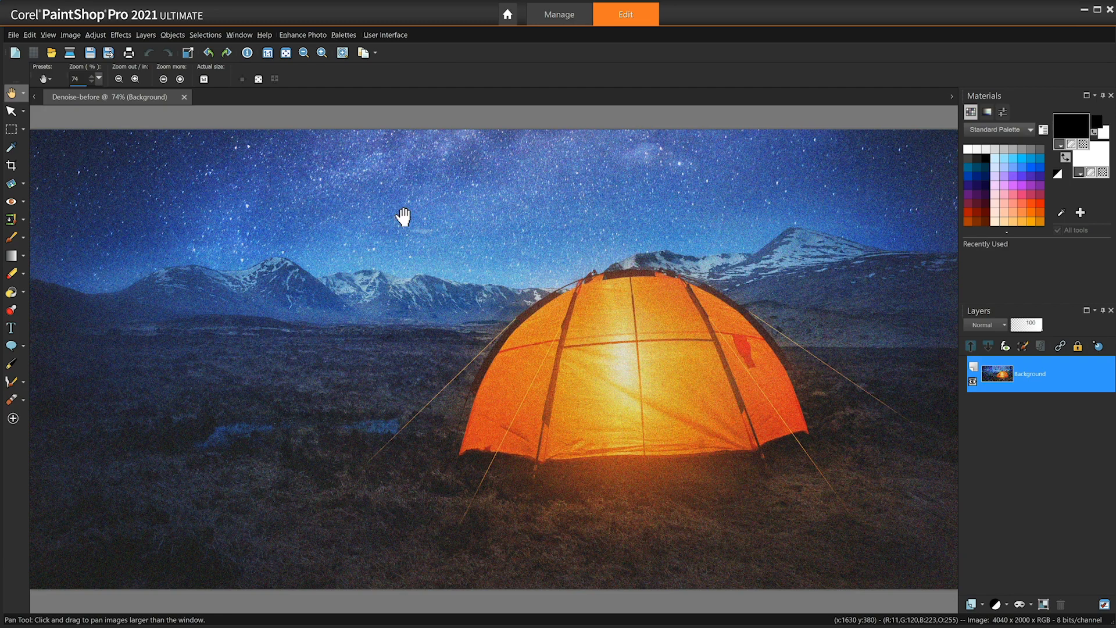
{"action": "mouse_move", "coordinate": [150, 91]}
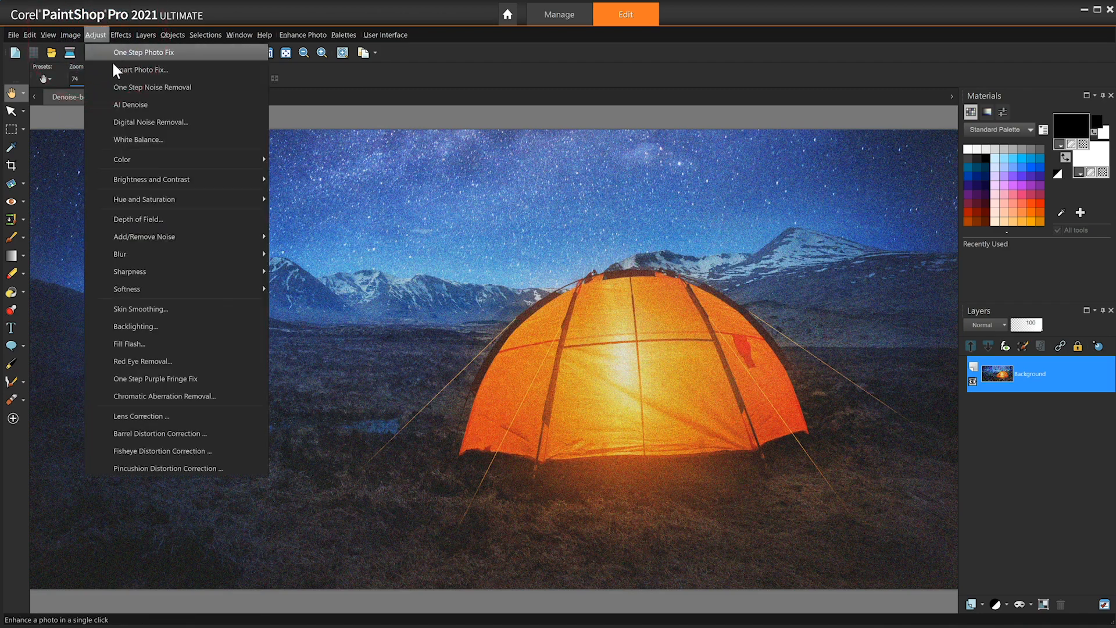
- AI Denoise the night tent photo: Enhanced mode, Strength at Max, GPU acceleration on
{"action": "left_click", "coordinate": [131, 105]}
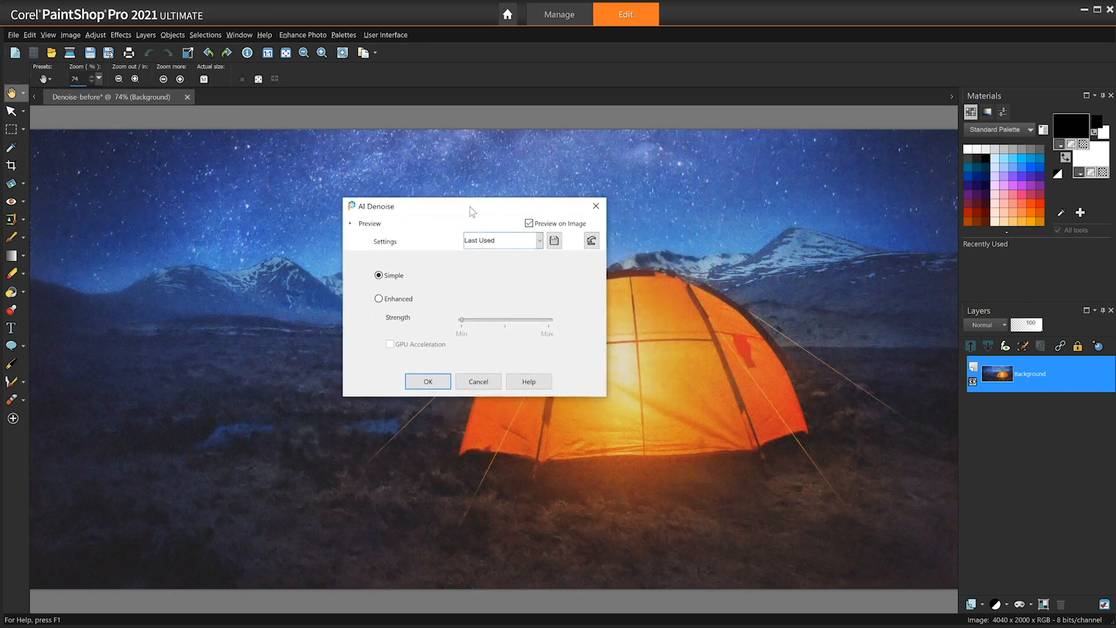
{"action": "left_click_drag", "start_coordinate": [470, 207], "coordinate": [221, 201]}
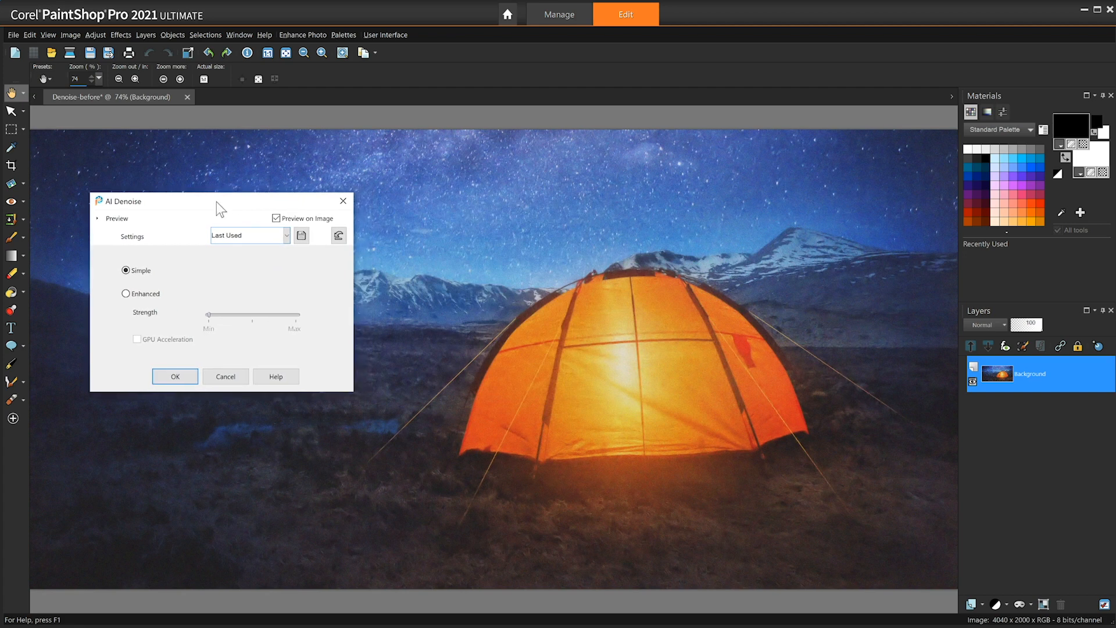
{"action": "mouse_move", "coordinate": [155, 286]}
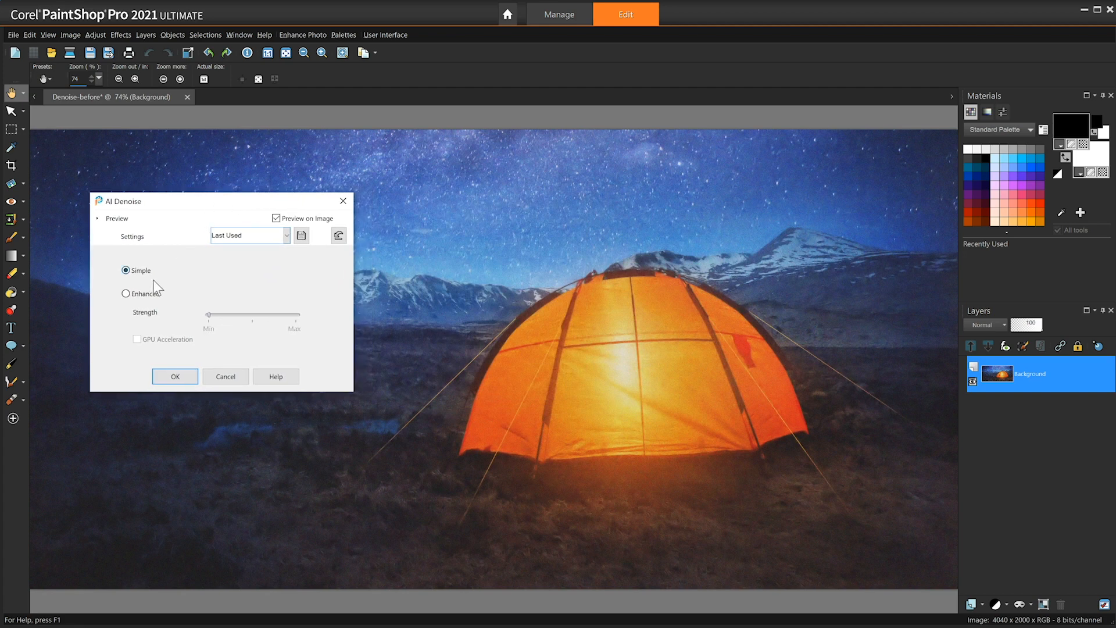
{"action": "left_click", "coordinate": [125, 293]}
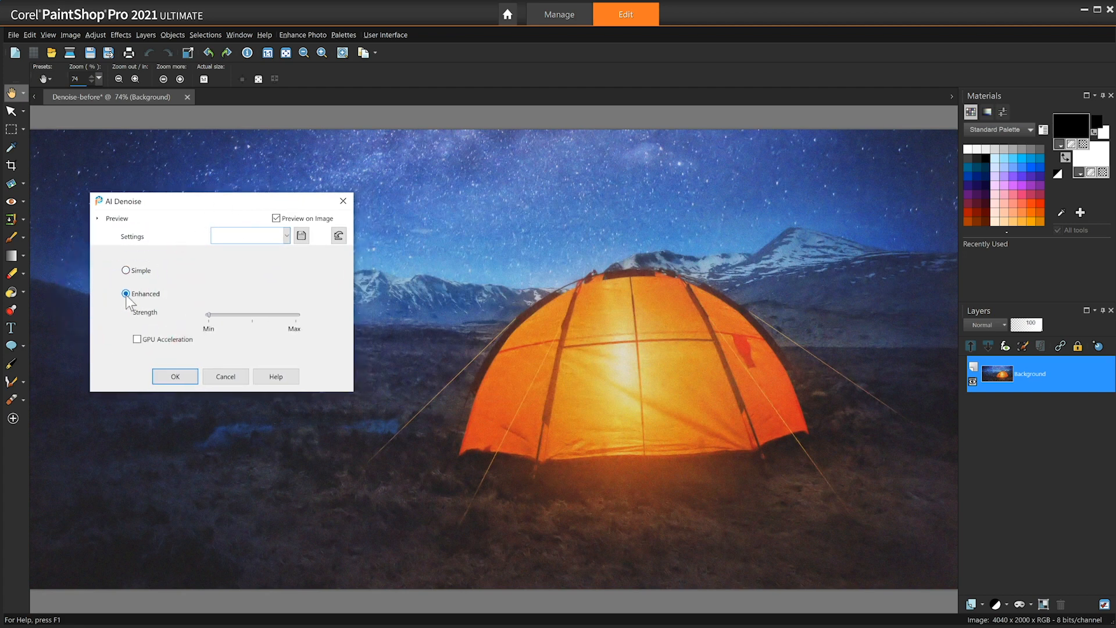
{"action": "left_click", "coordinate": [174, 375]}
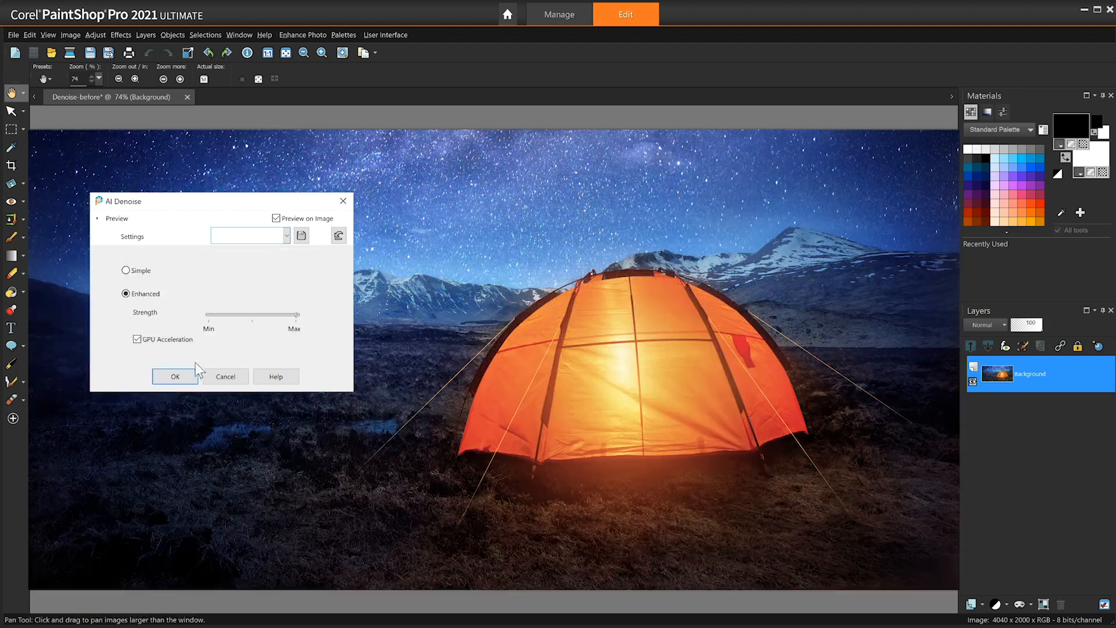
{"action": "left_click", "coordinate": [175, 376]}
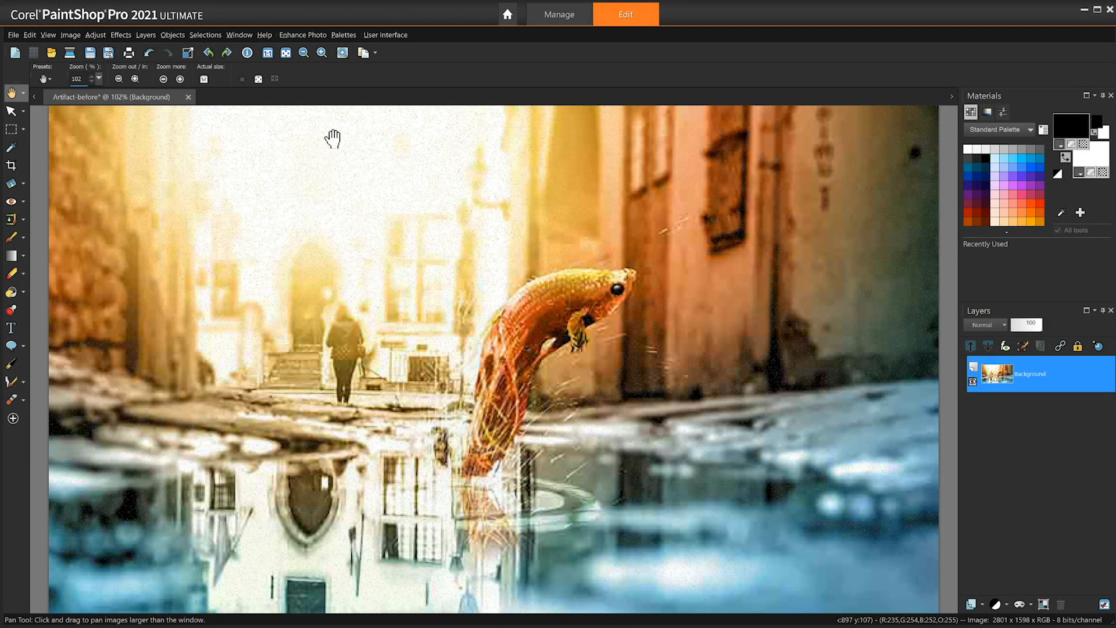
{"action": "mouse_move", "coordinate": [344, 212]}
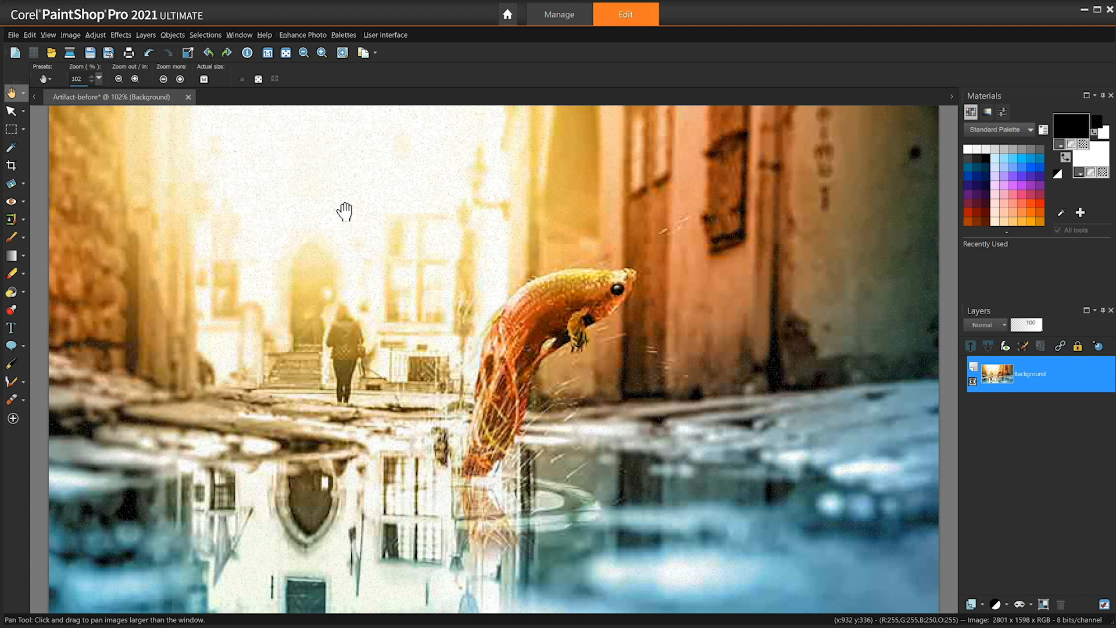
{"action": "mouse_move", "coordinate": [94, 34]}
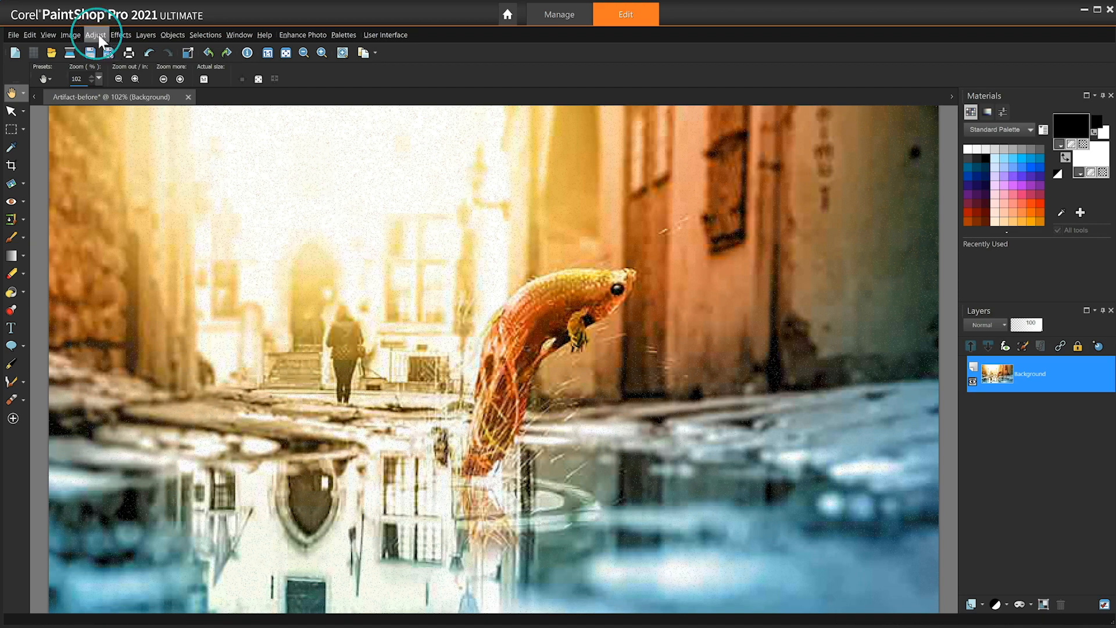
- Run AI Artifact Removal on the leaping fish street scene from the Adjust menu
{"action": "left_click", "coordinate": [94, 35]}
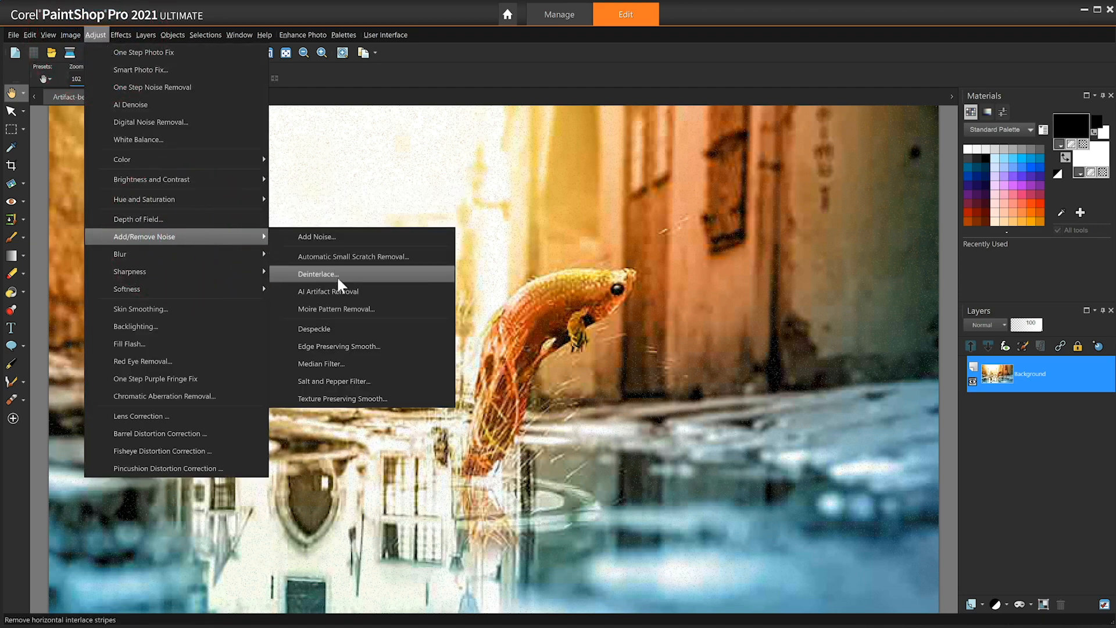
{"action": "left_click", "coordinate": [327, 291]}
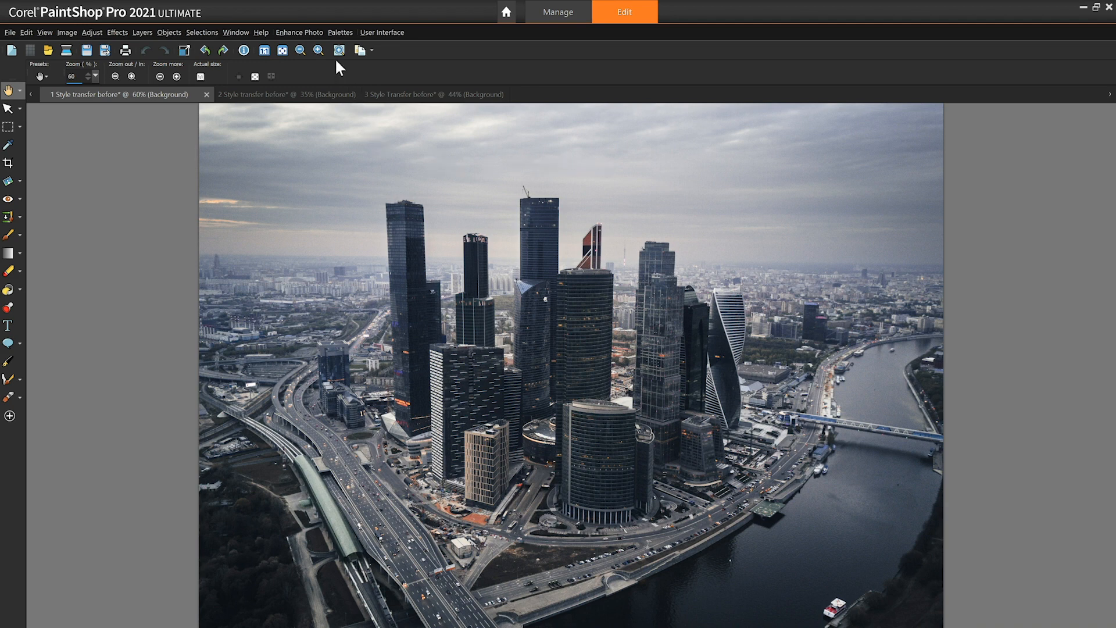
- Show the Instant Effects palette beside the city skyline photo
{"action": "left_click", "coordinate": [341, 33]}
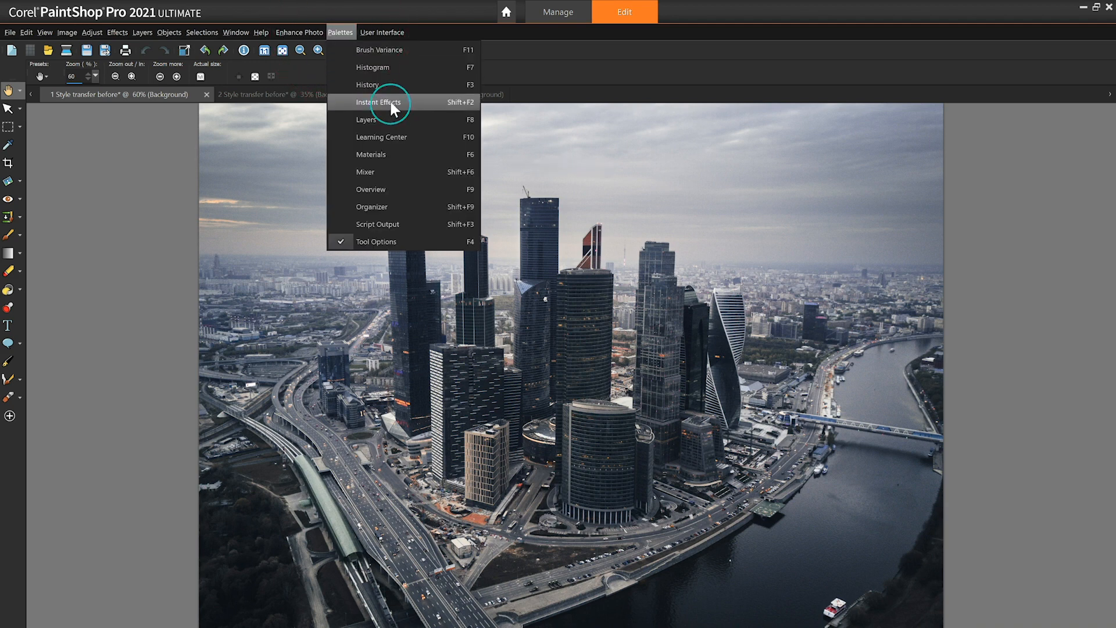
{"action": "left_click", "coordinate": [378, 102]}
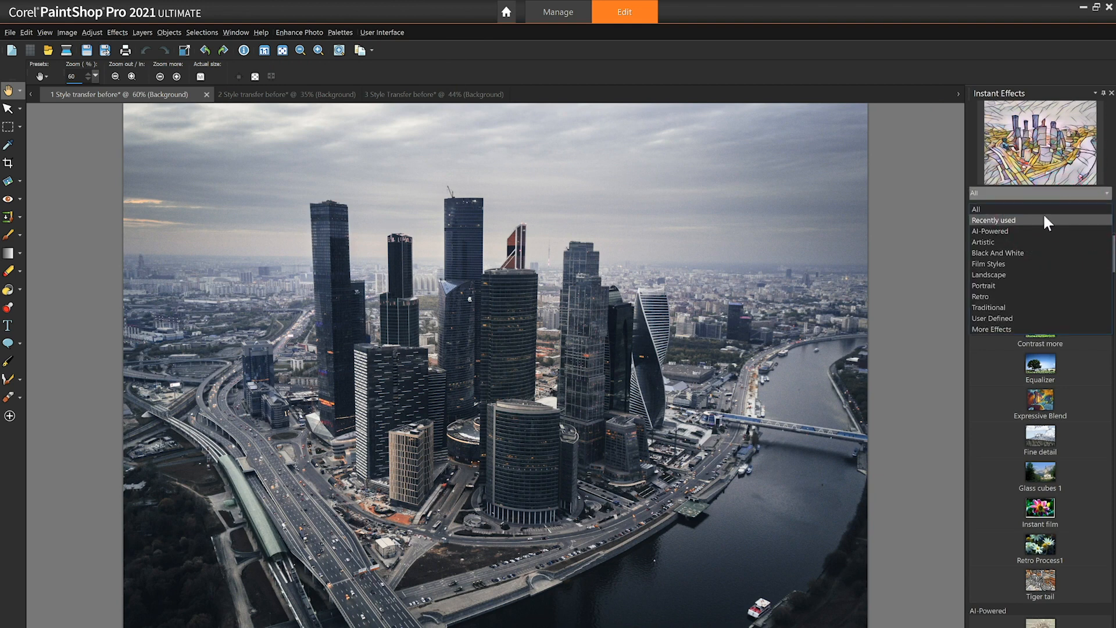
- Filter to AI-Powered effects, Impasto on the skyline, Etching on the eye portrait, then show the orange slices
{"action": "left_click", "coordinate": [989, 230]}
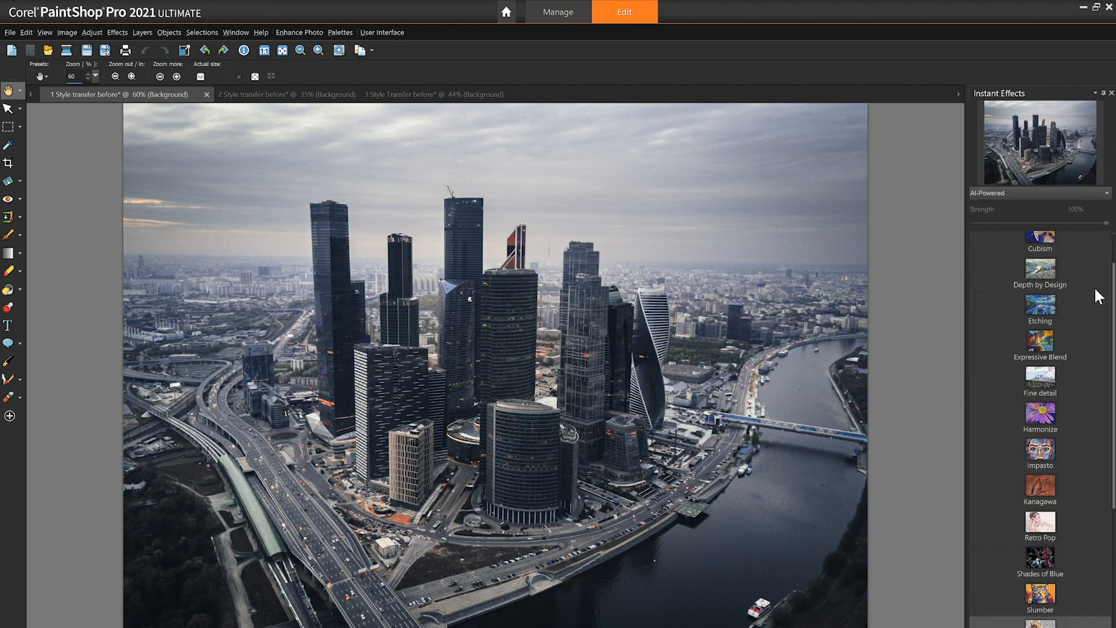
{"action": "scroll", "scroll_direction": "up", "scroll_amount": 3}
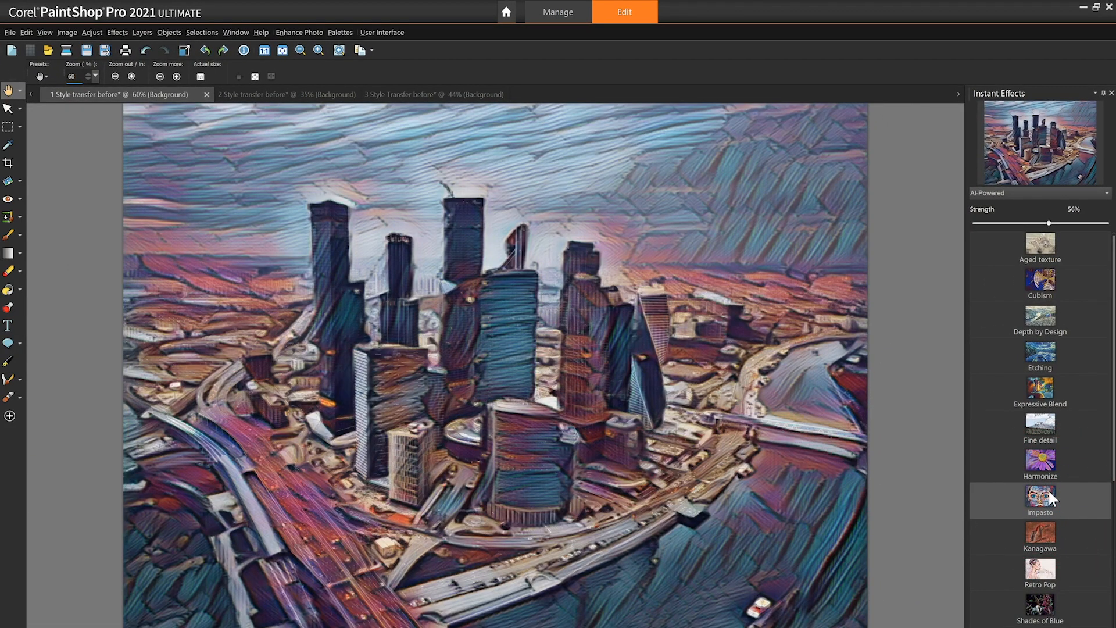
{"action": "left_click", "coordinate": [274, 94]}
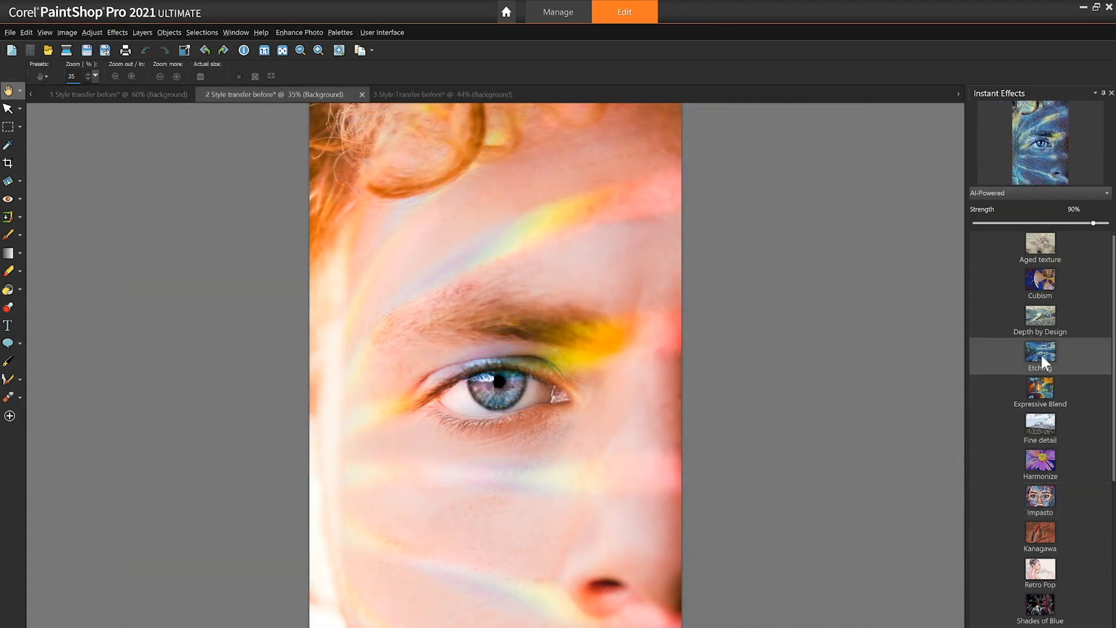
{"action": "left_click", "coordinate": [1039, 354]}
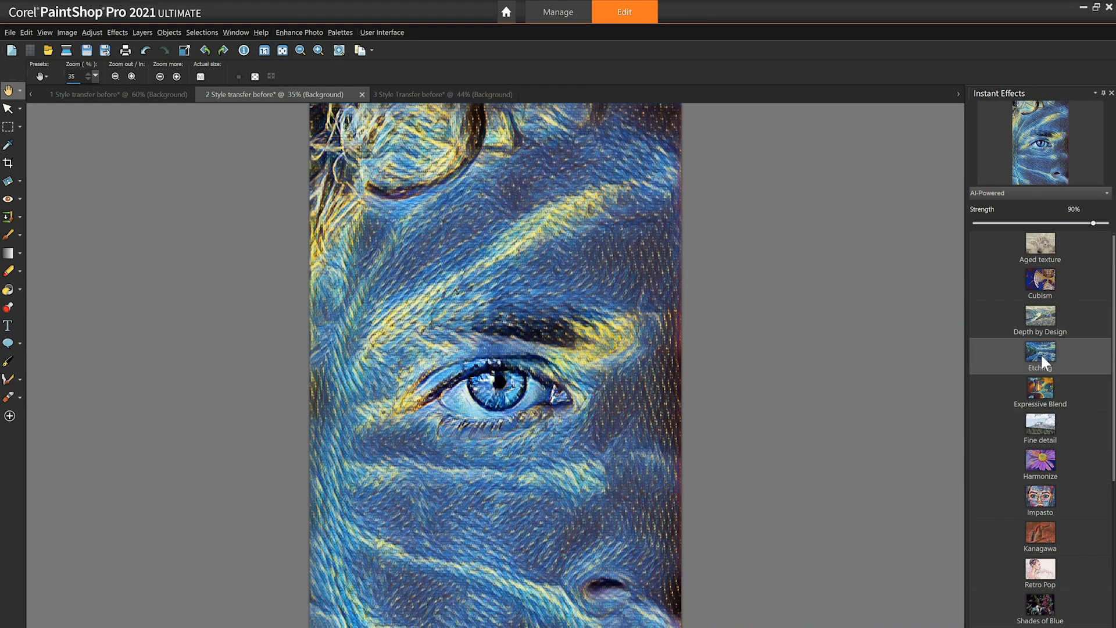
{"action": "left_click", "coordinate": [427, 95]}
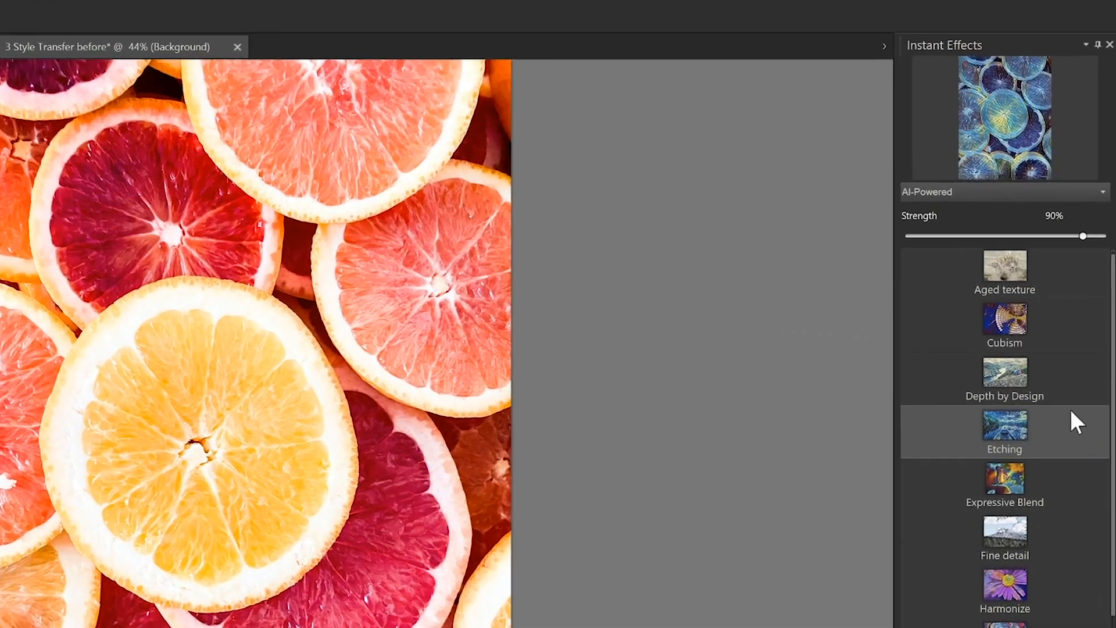